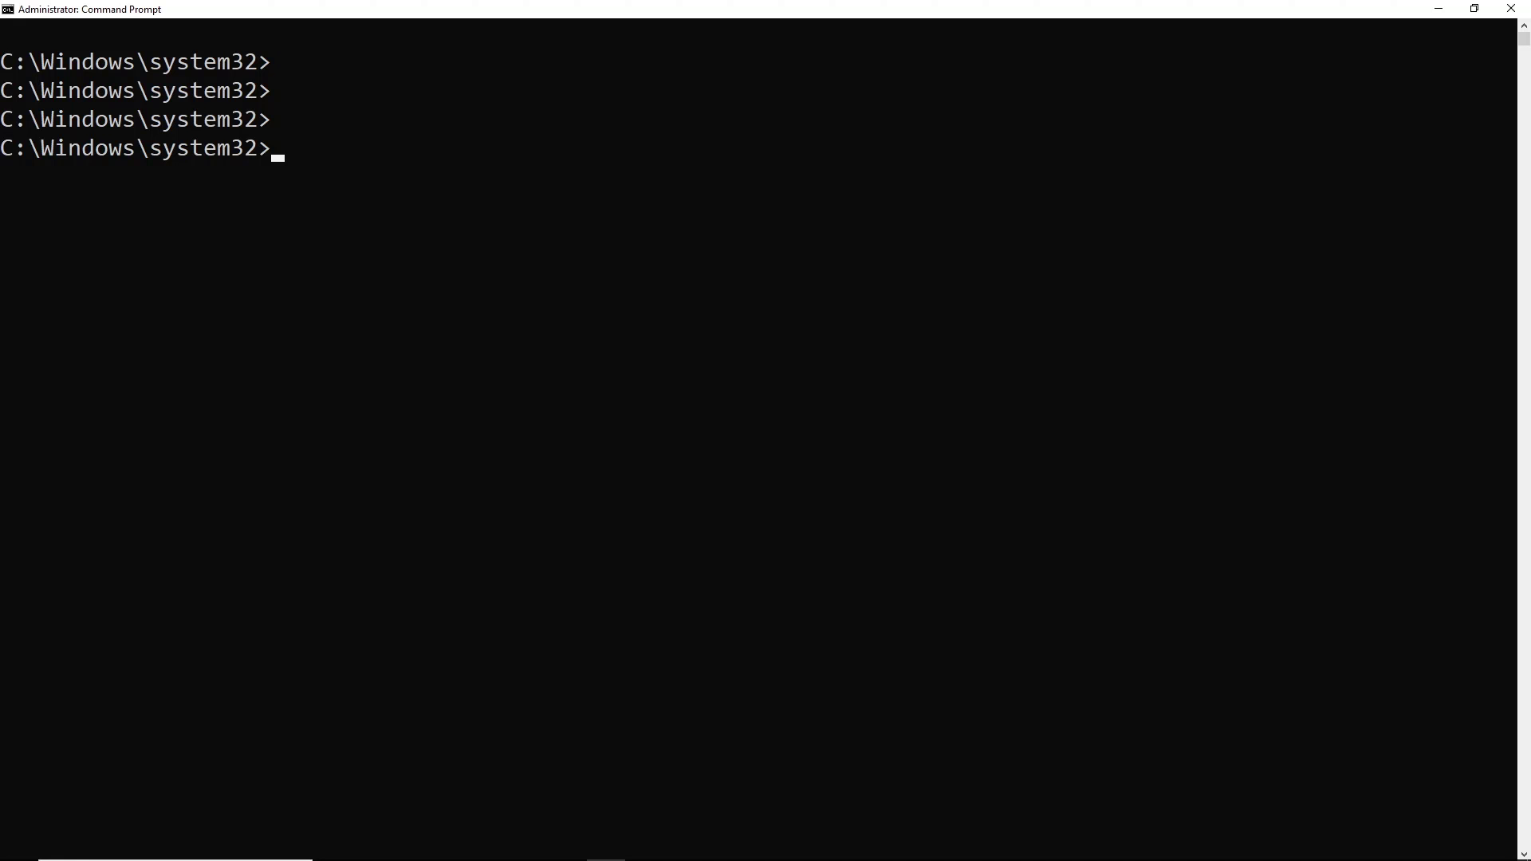
mouse_move(770, 27)
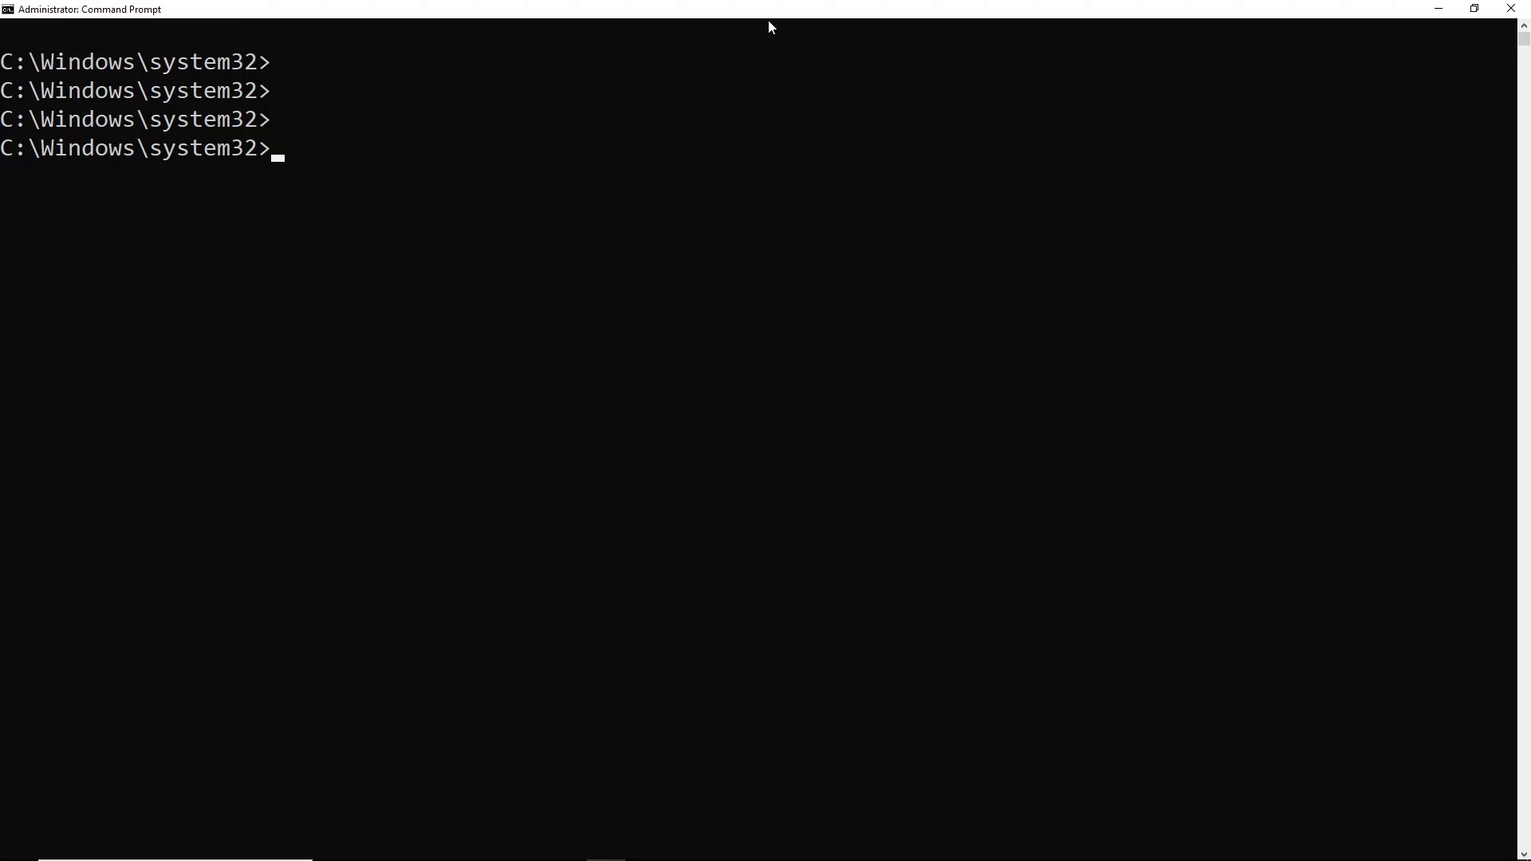
mouse_move(747, 185)
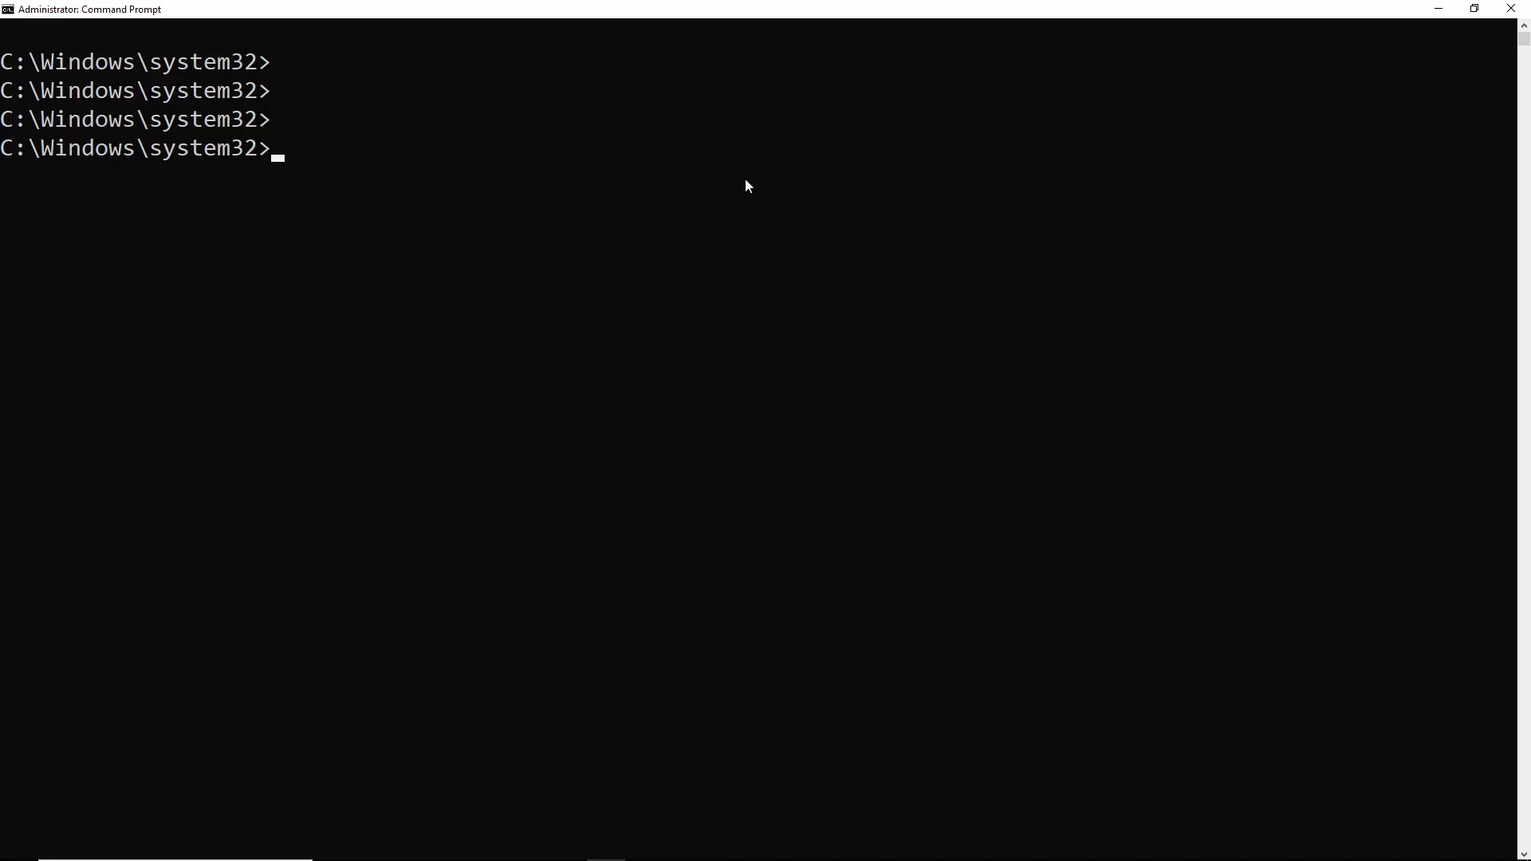
text(netstat)
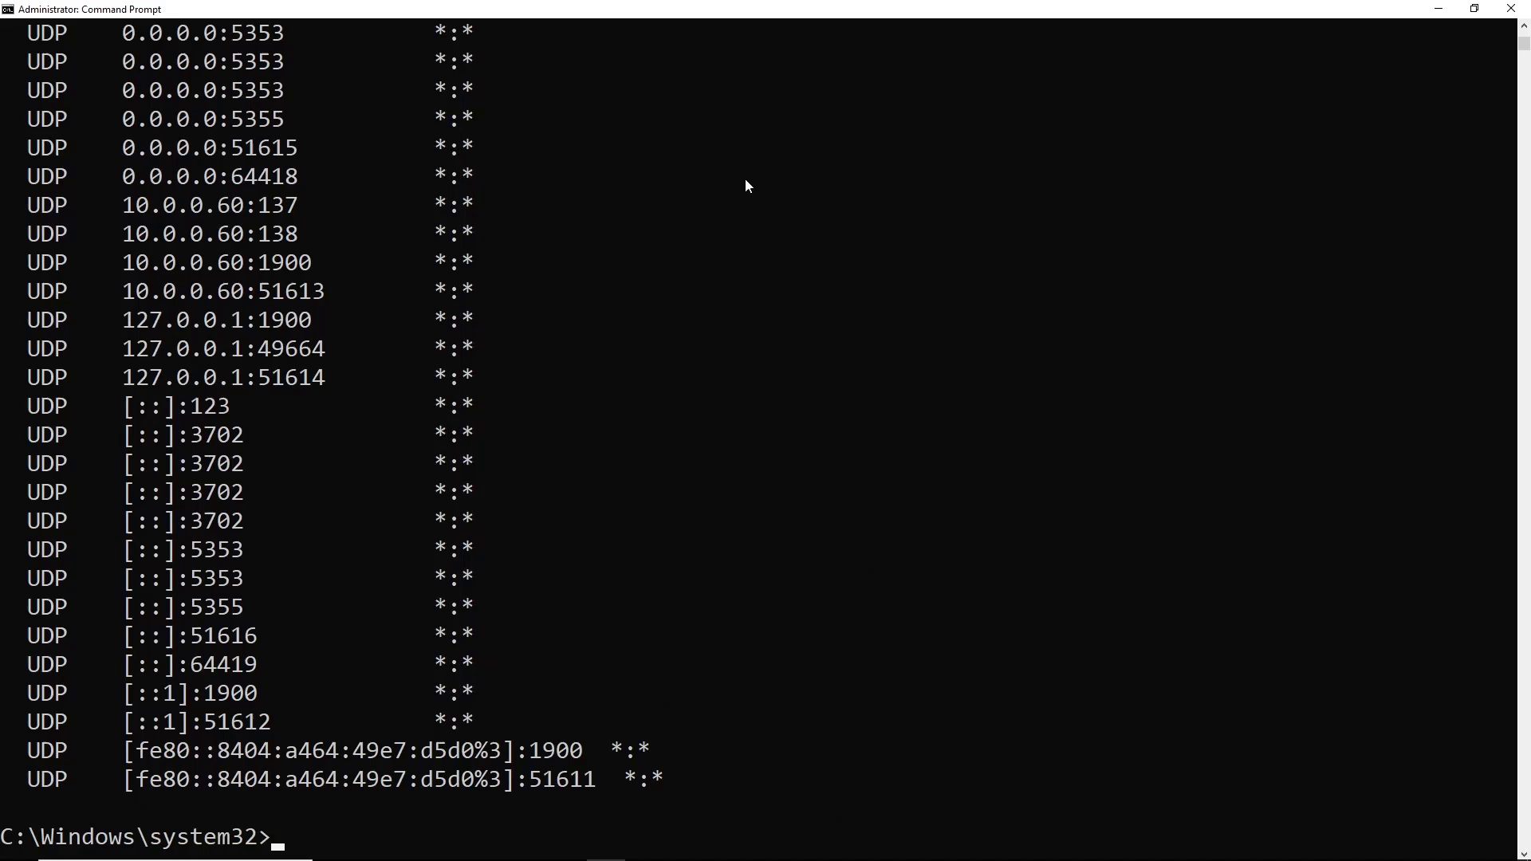
mouse_move(749, 164)
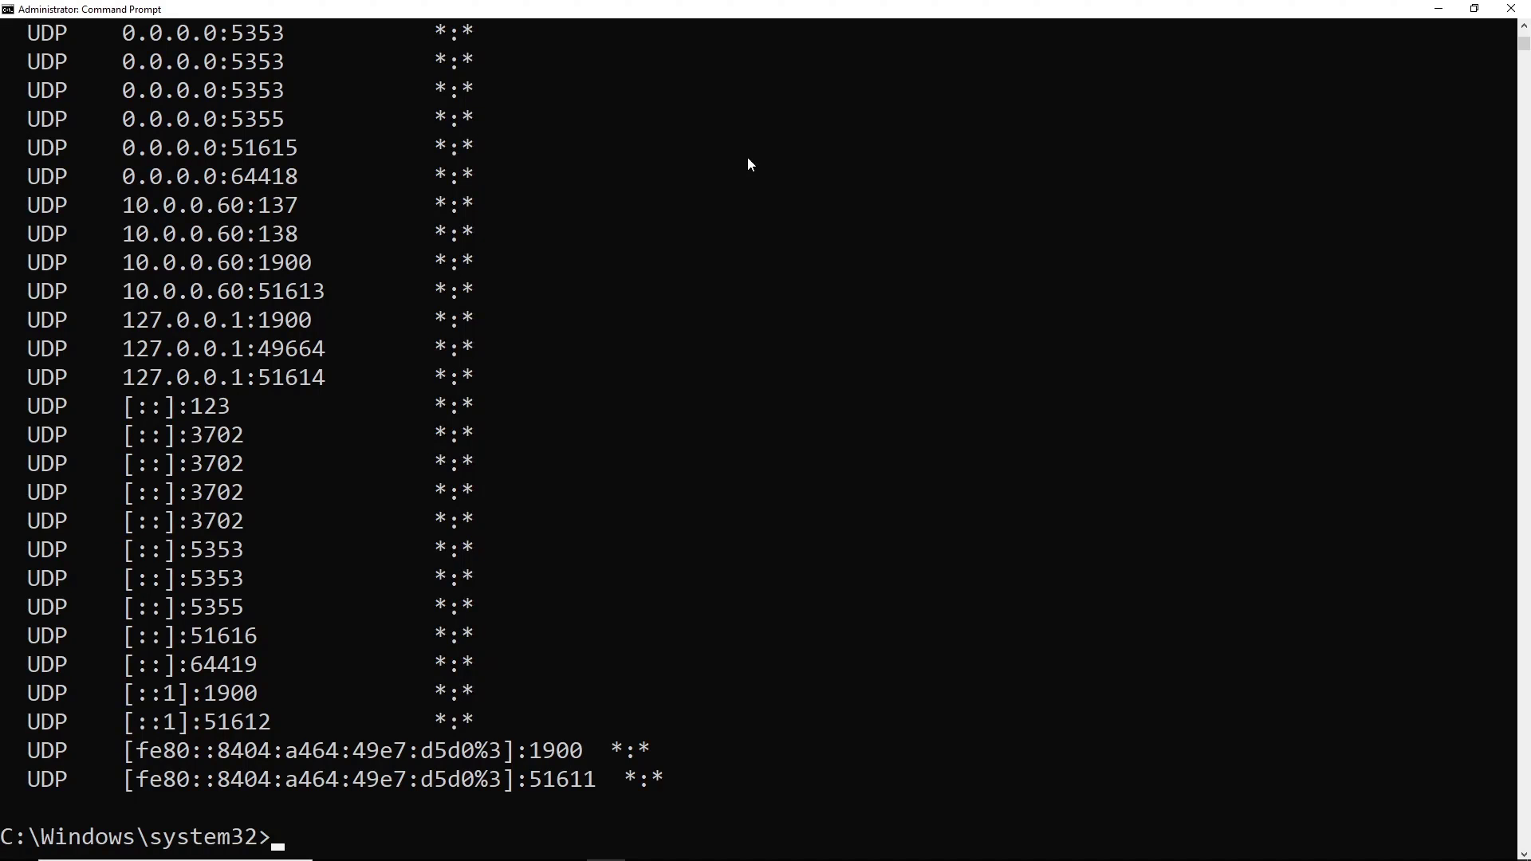
text(netstat -a)
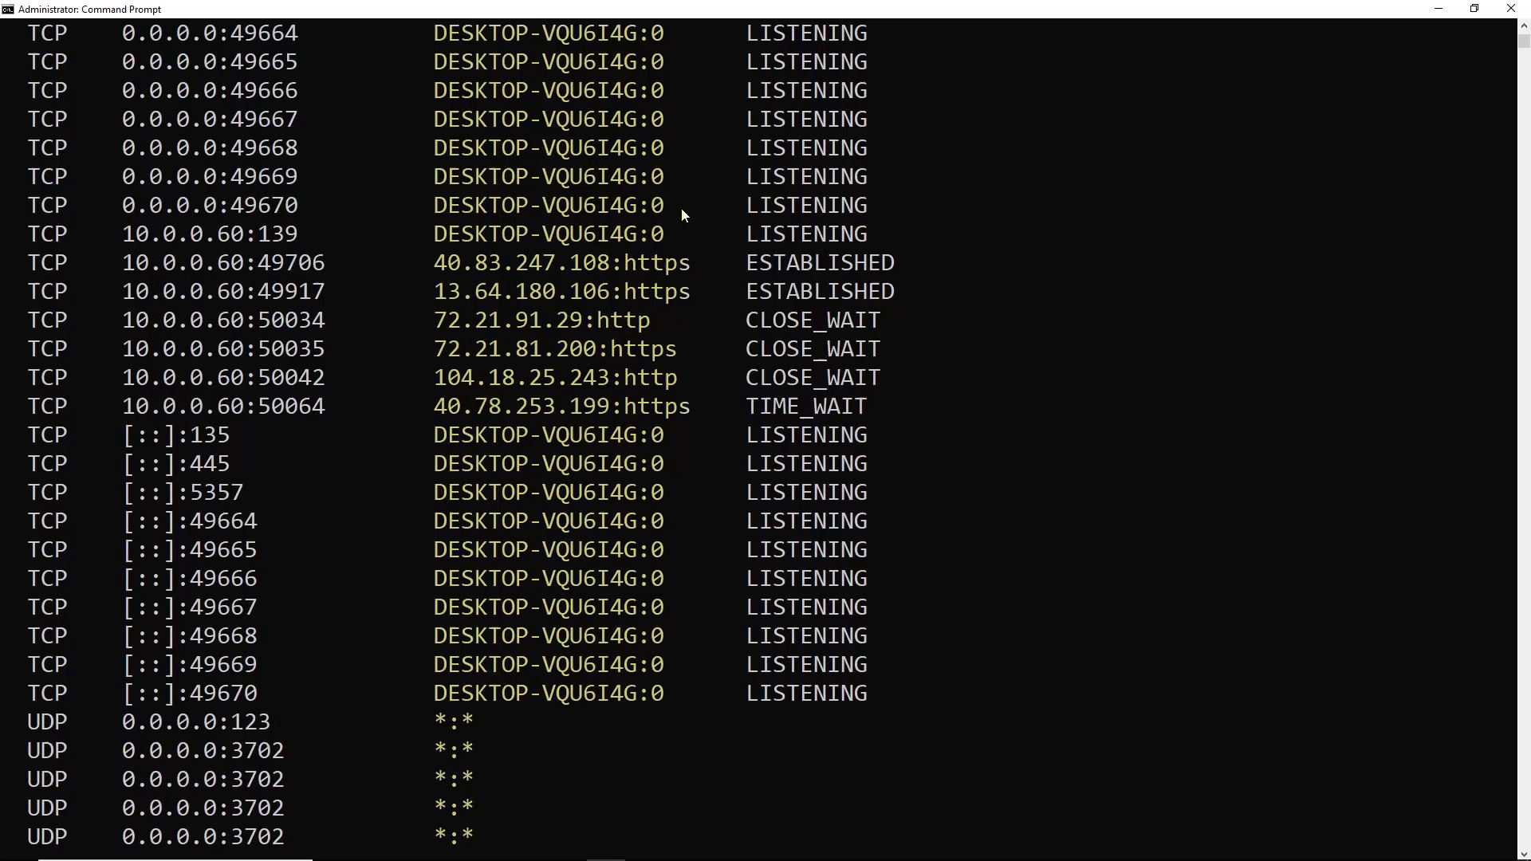
scroll(down, 3)
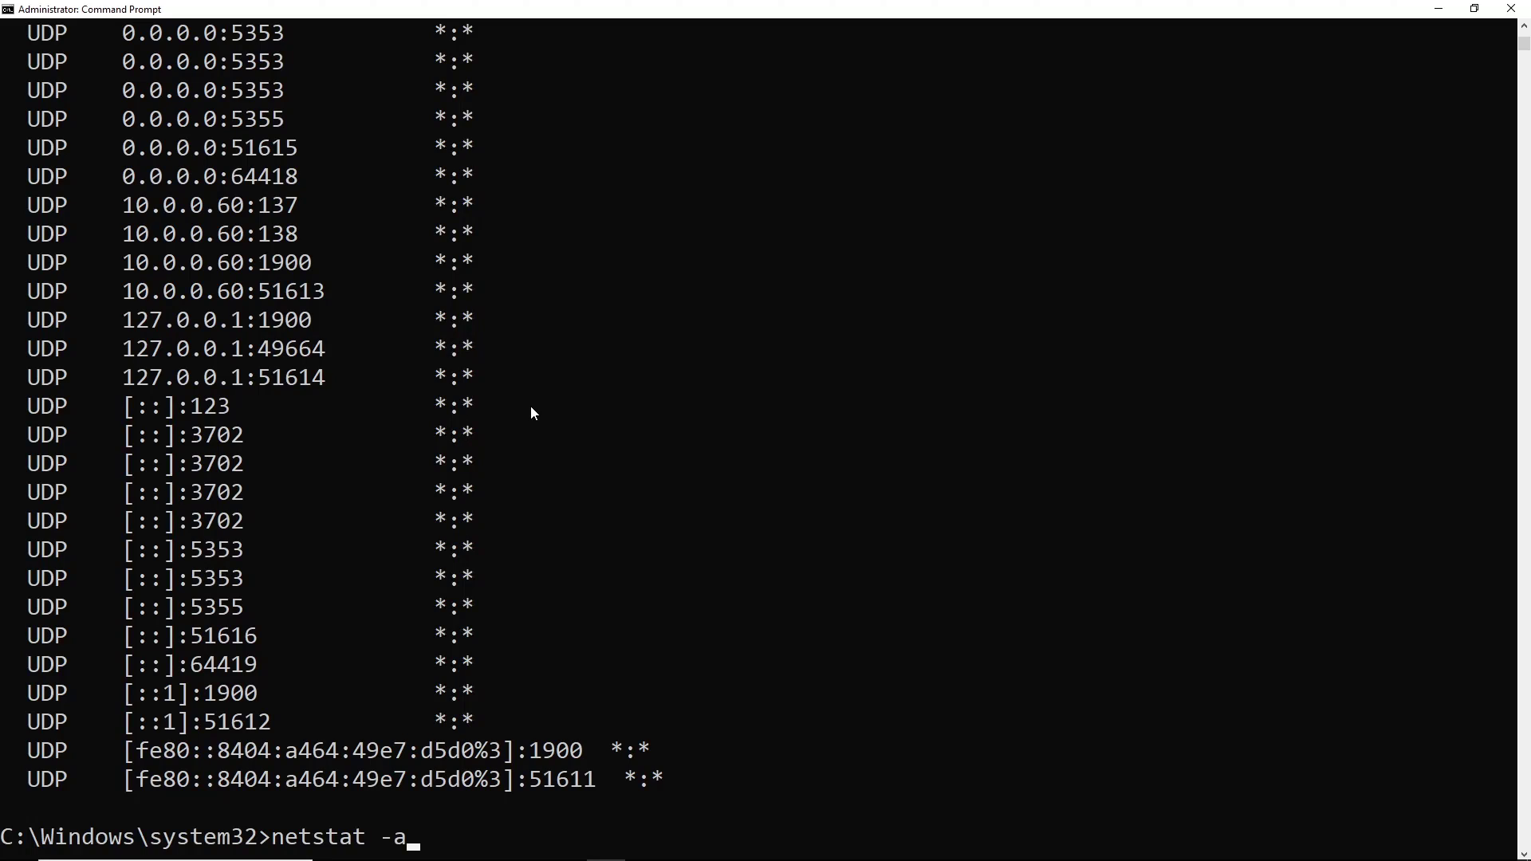
text(n)
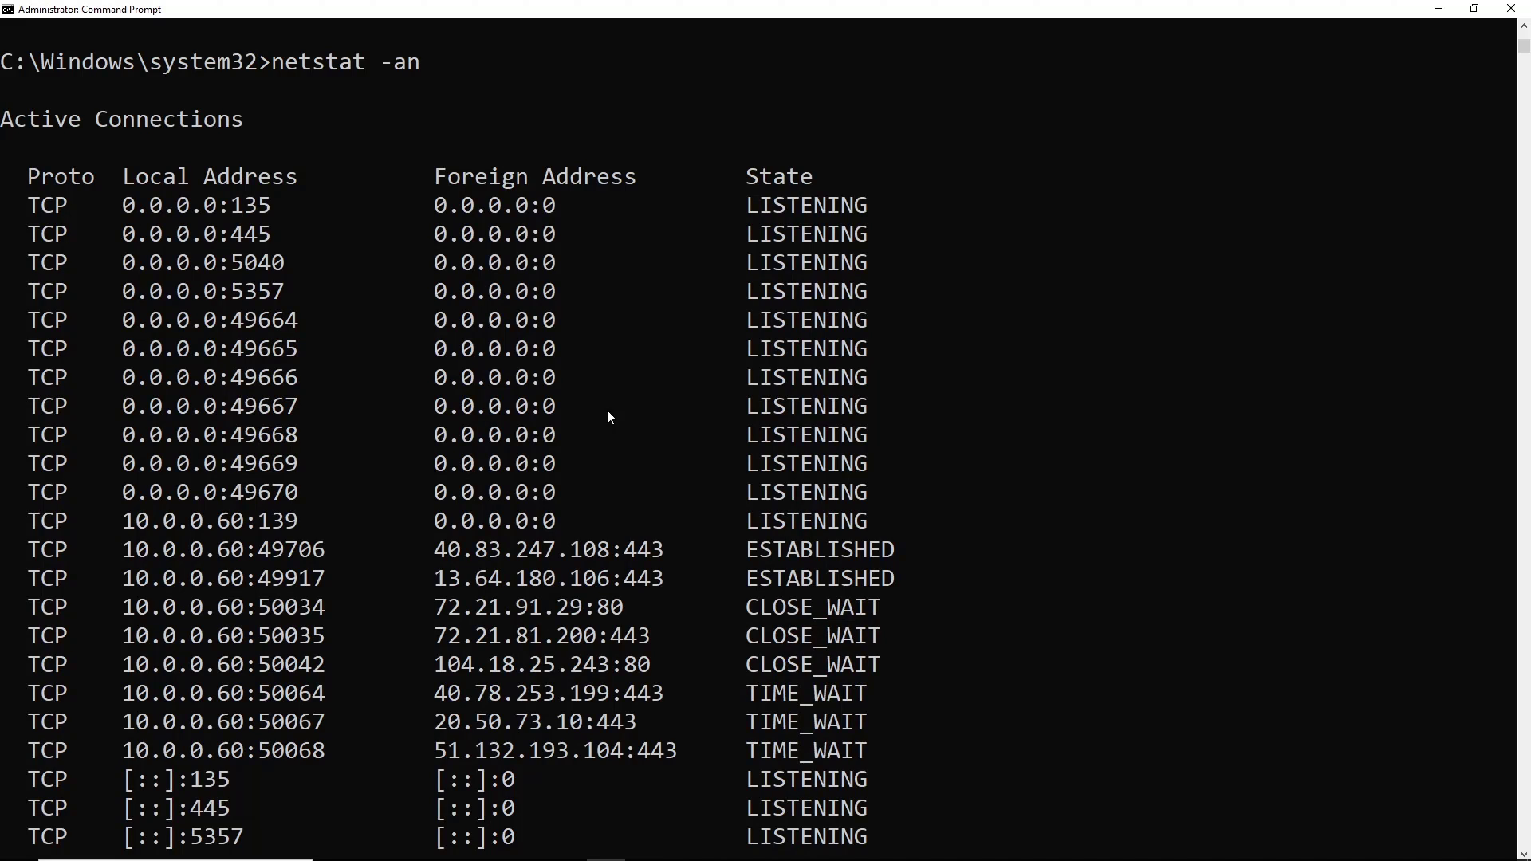
mouse_move(612, 412)
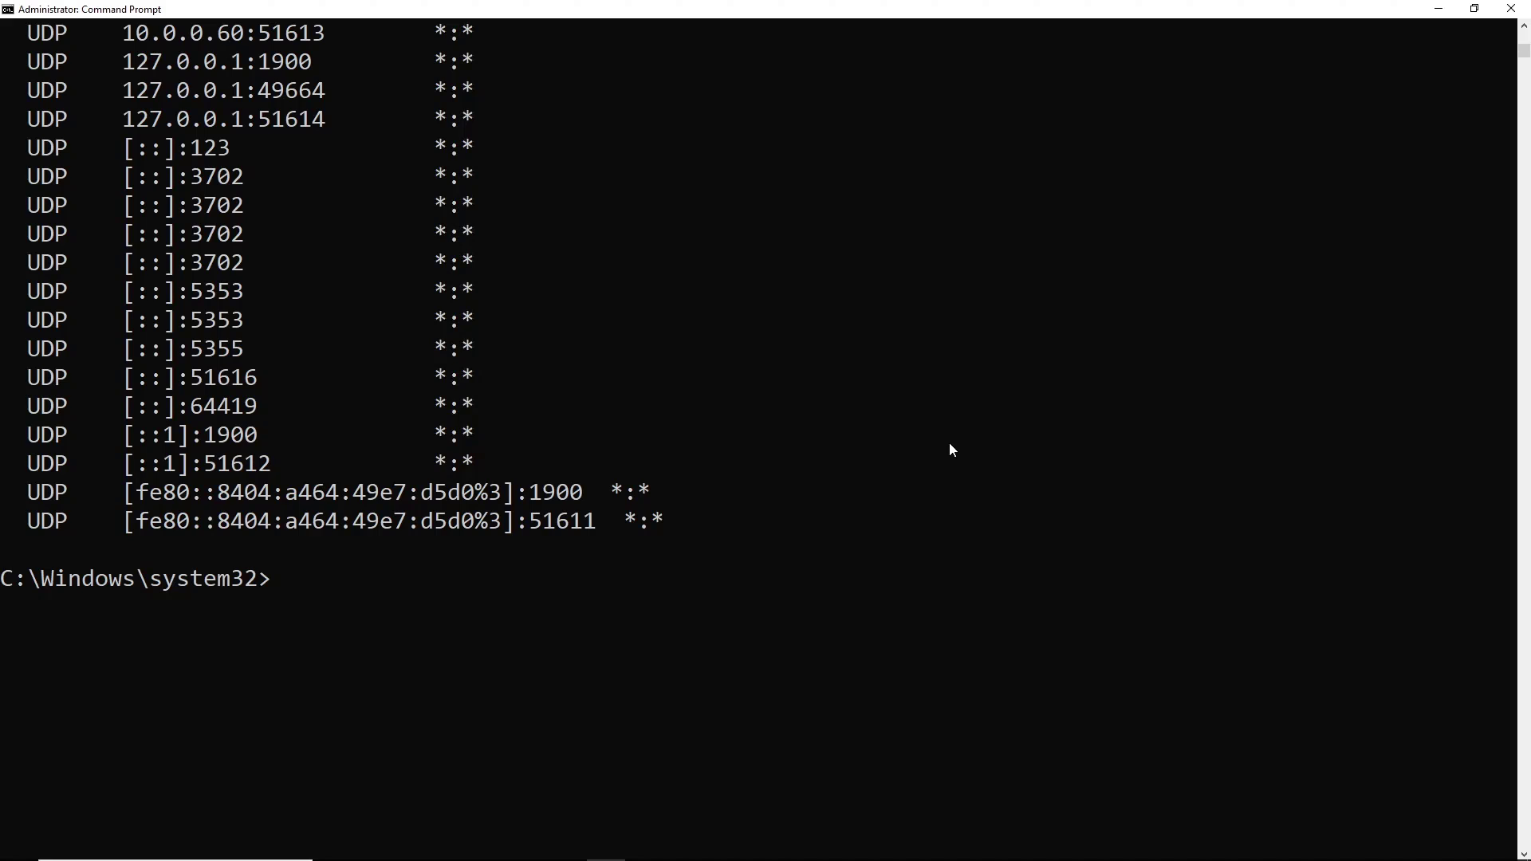
text(netstat -anb)
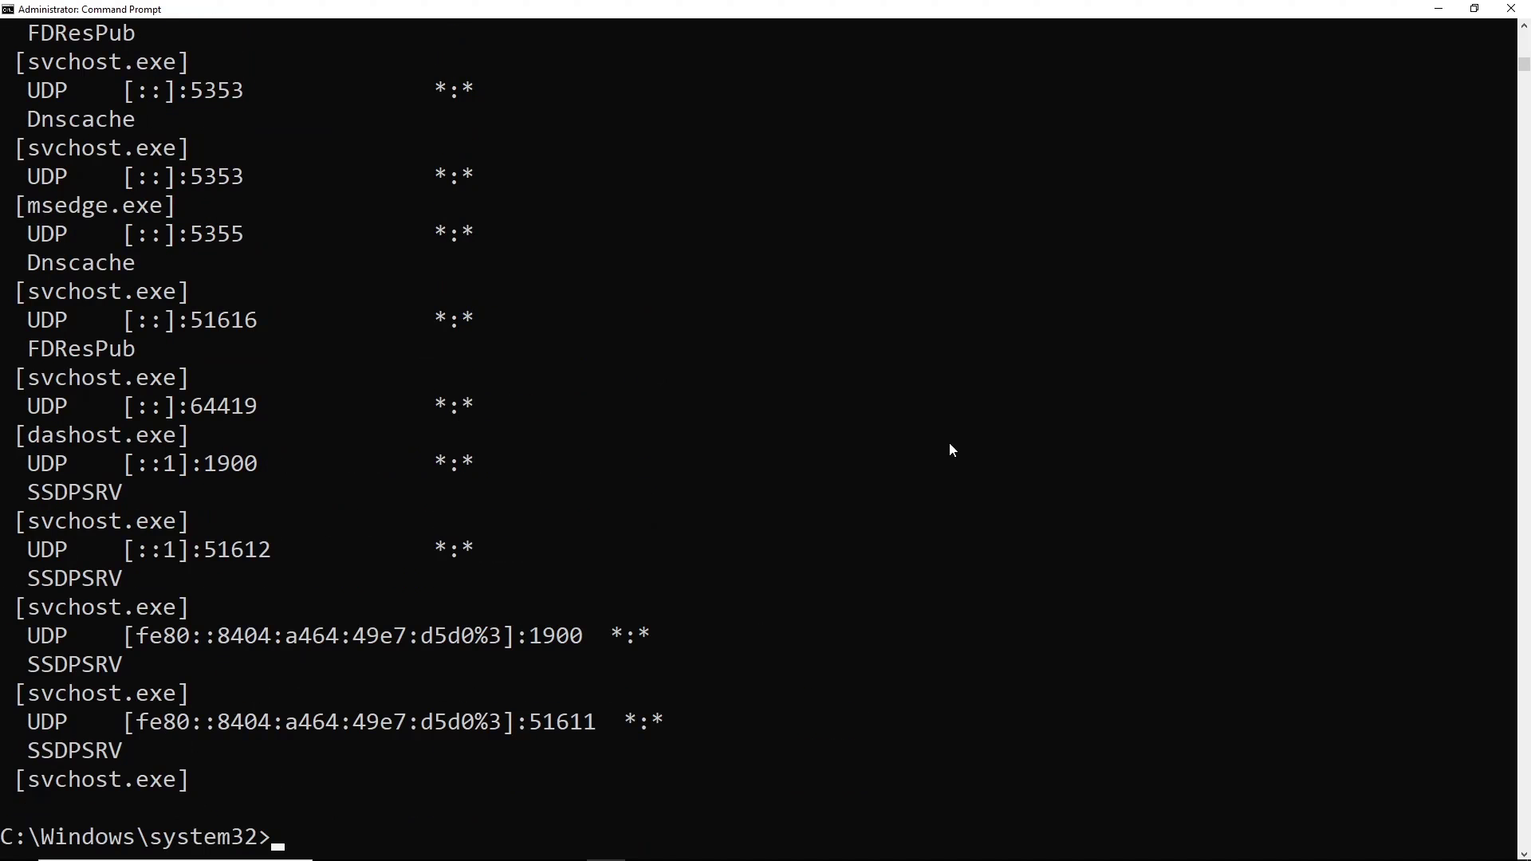
mouse_move(943, 445)
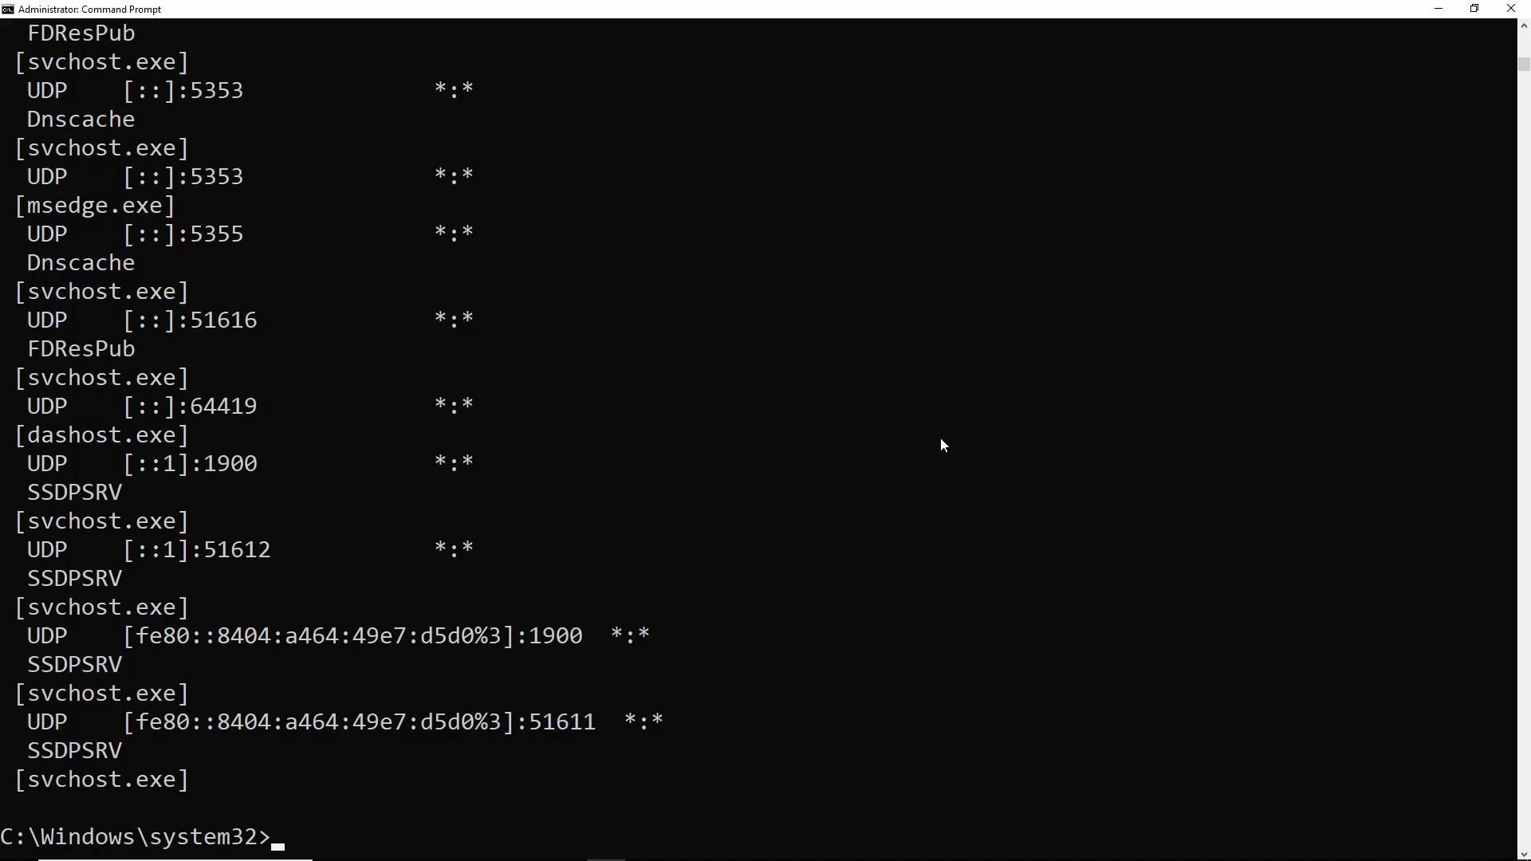
mouse_move(871, 450)
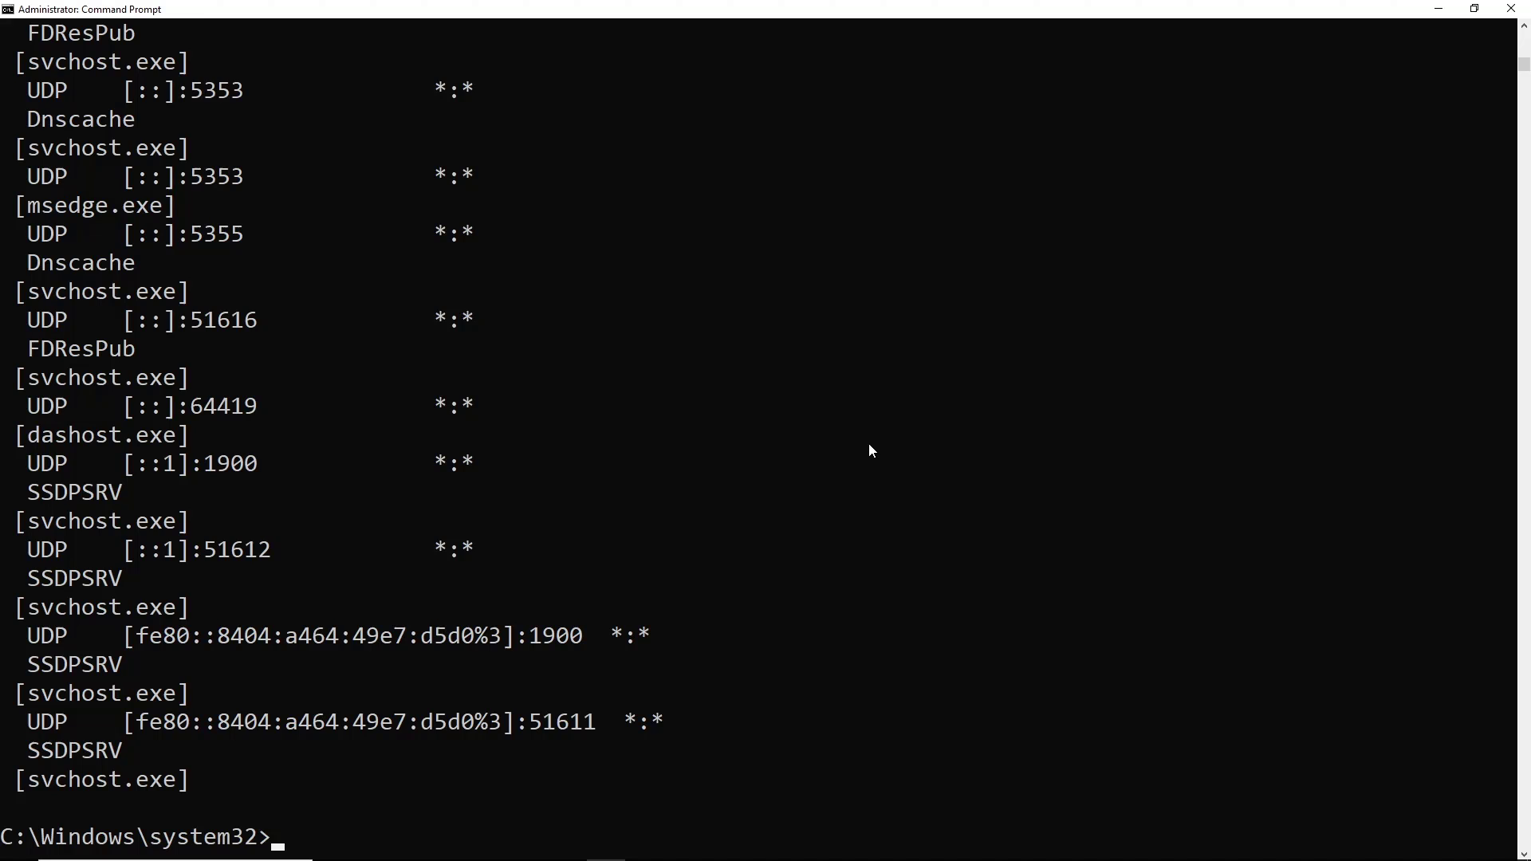
mouse_move(686, 544)
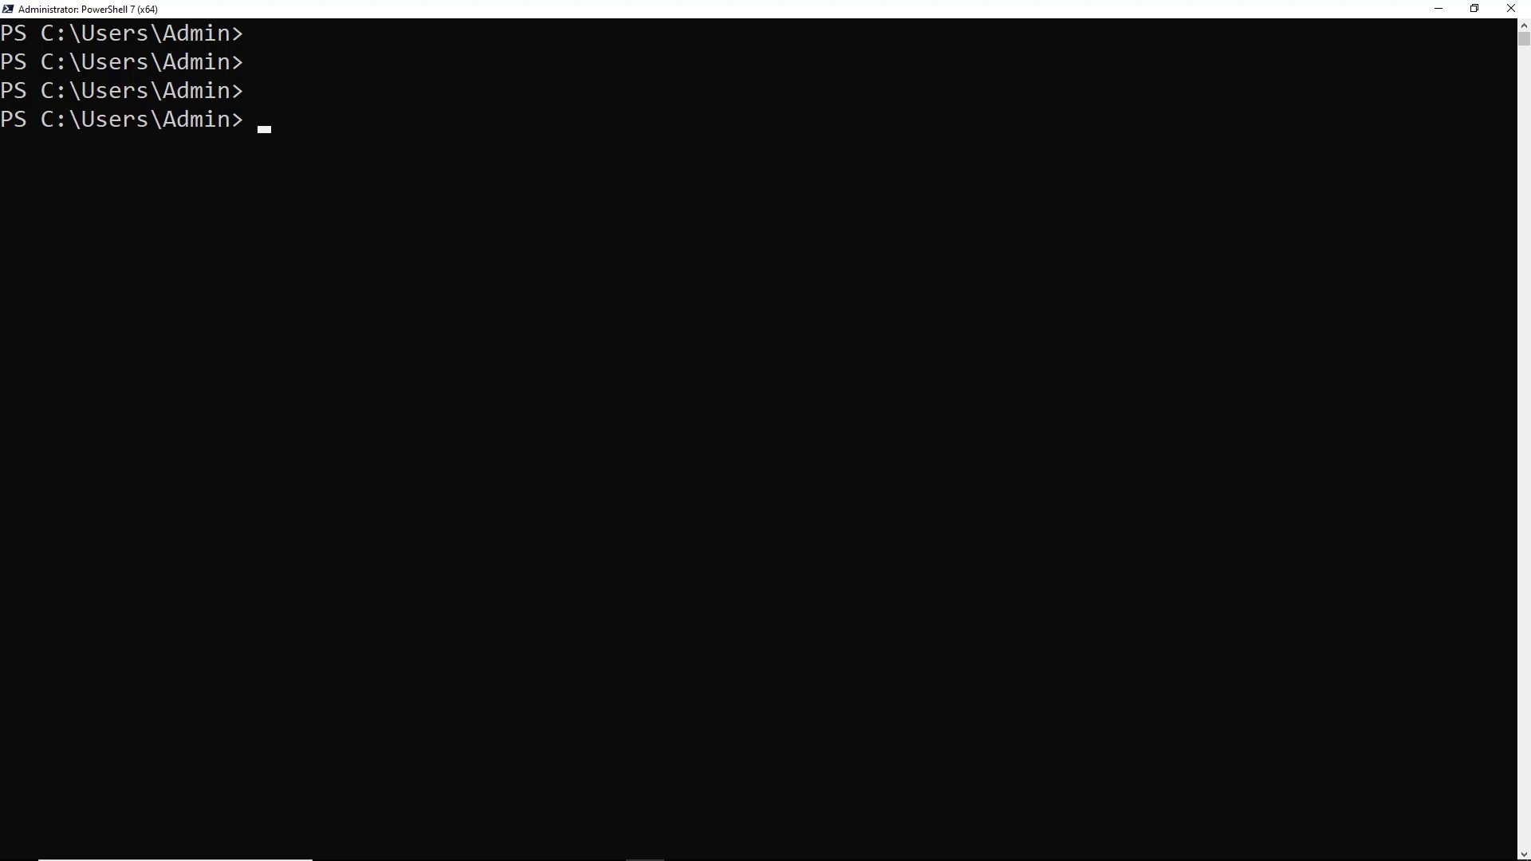
text(Get-NetTCPConnection)
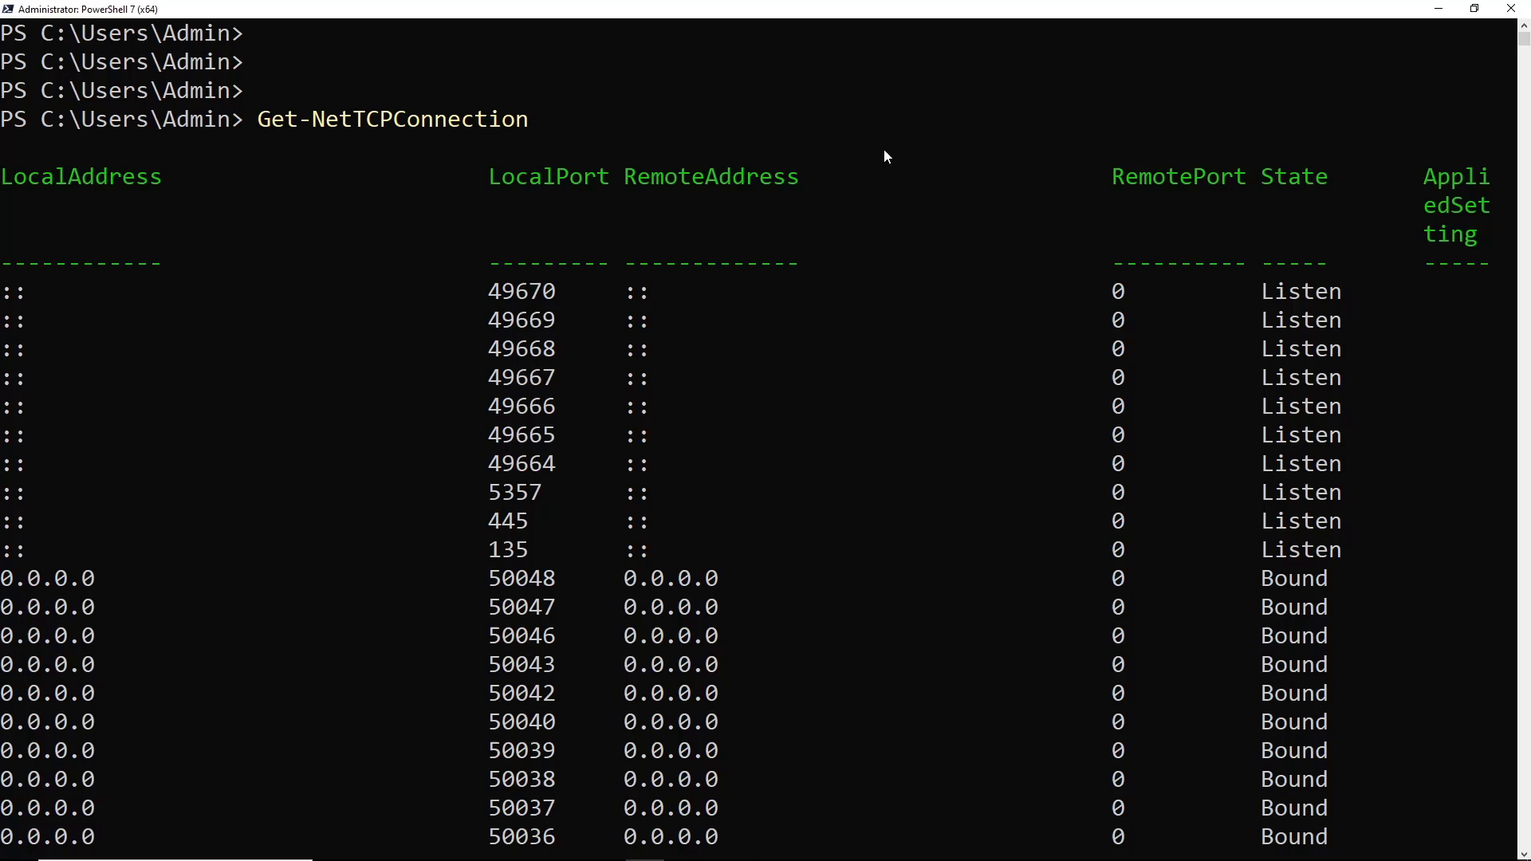
mouse_move(843, 16)
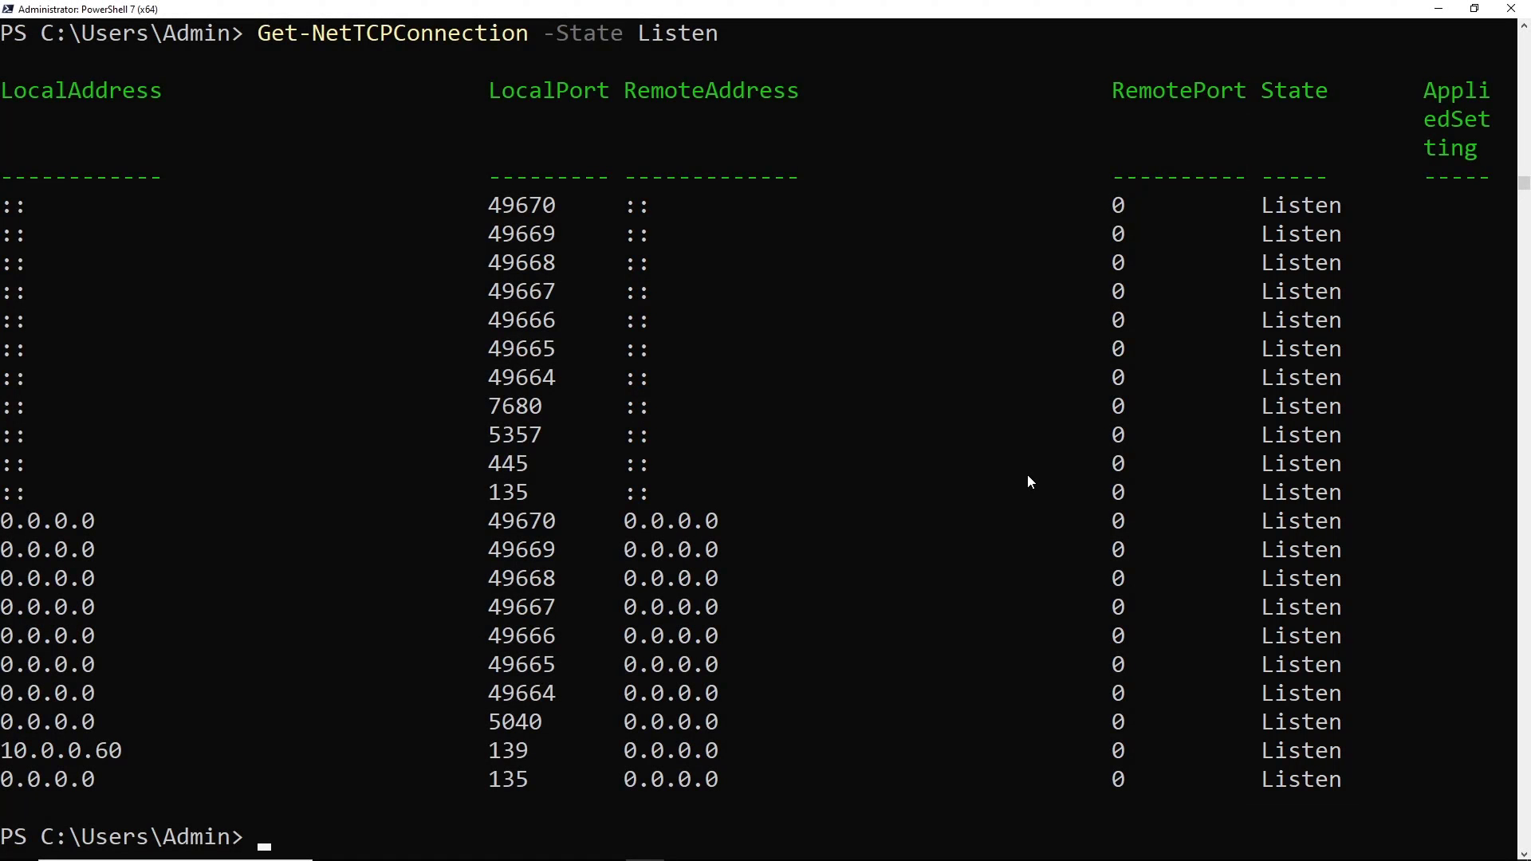
text(Get-NetTCPConnection -State Listen | ft -a)
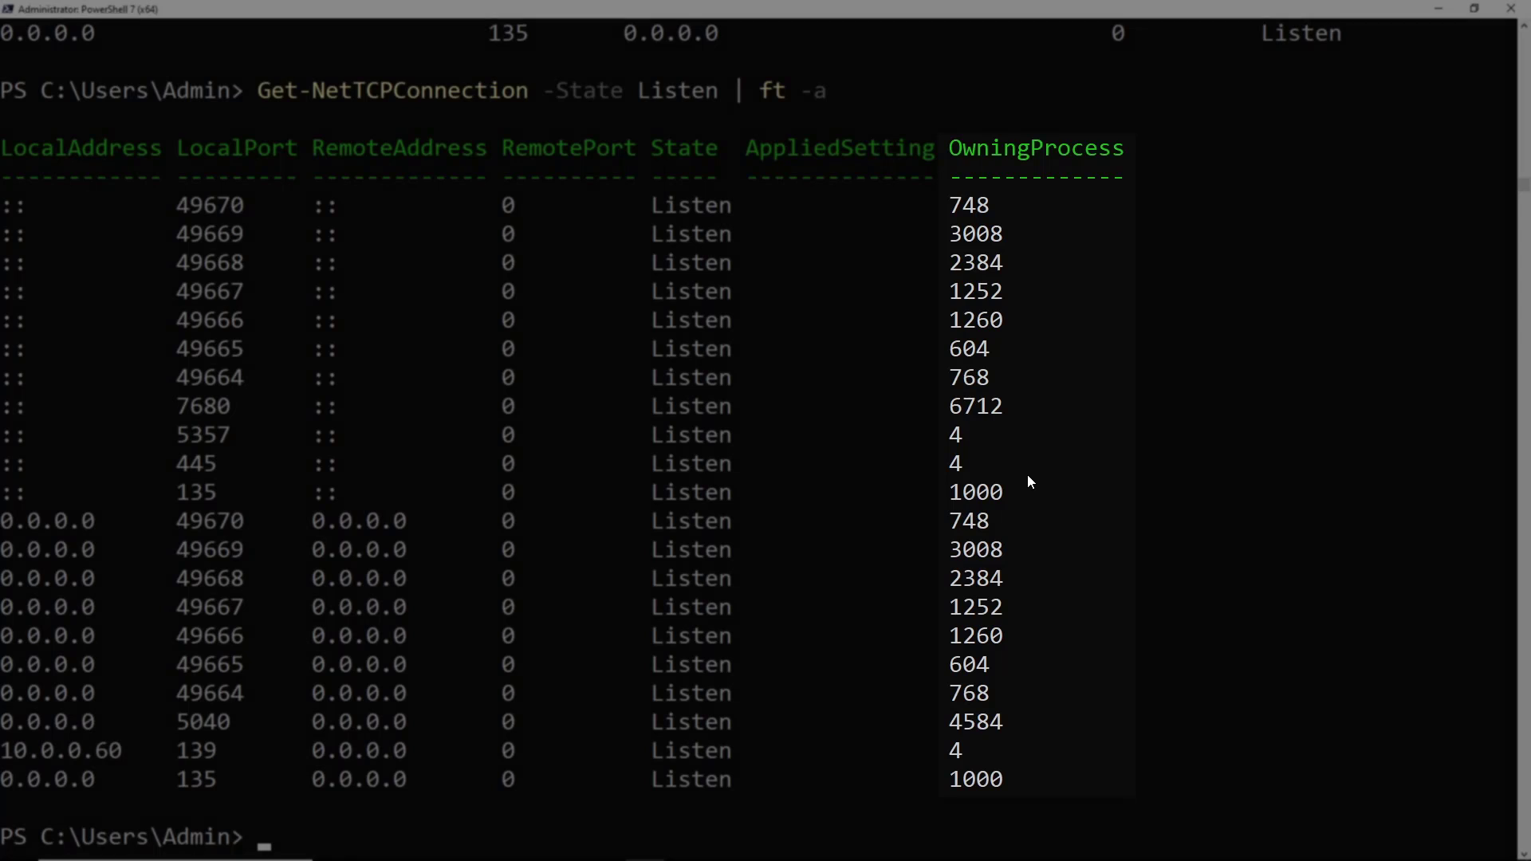
text(Get-NetTCPConnection -State Listen | Select-Object -Property *,@{Name = 'ProcessName';Expression = {(Get-Process -Id $_.OwningProcess).Name}})
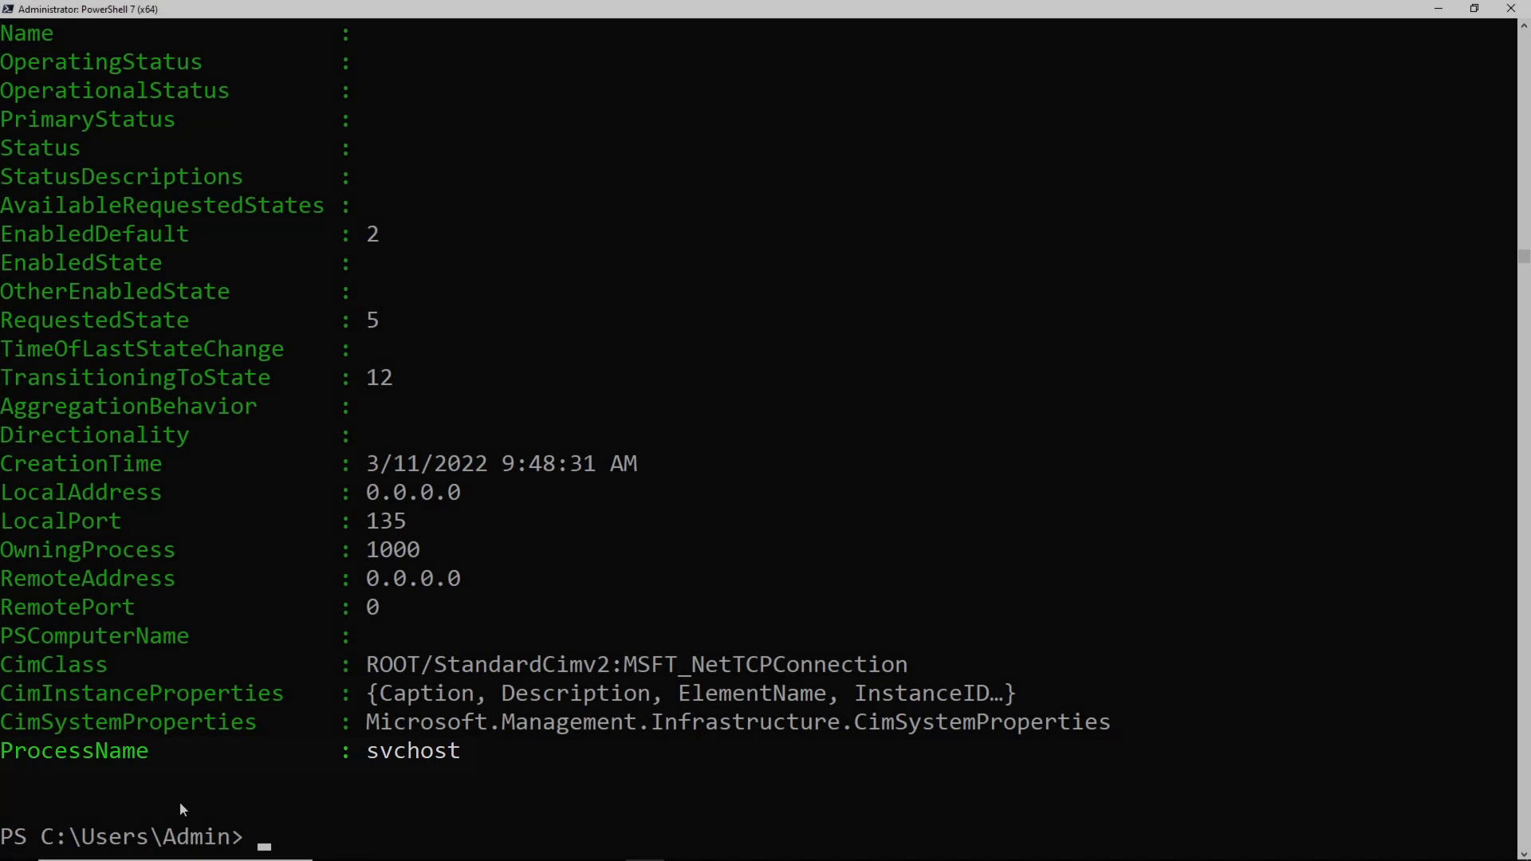
text(Get-NetTCPConnection -State Listen)
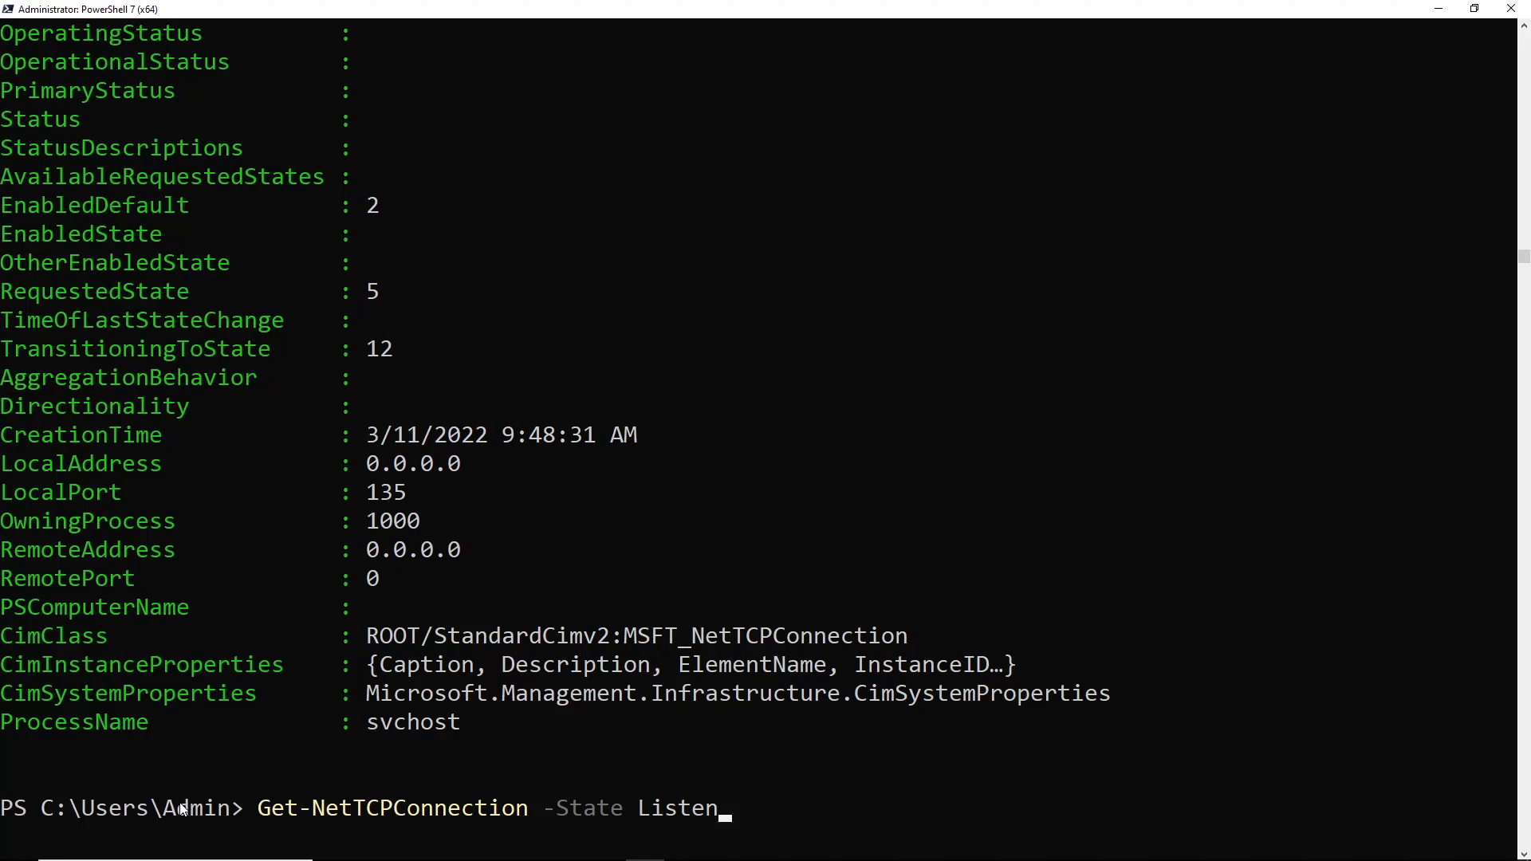
text(,)
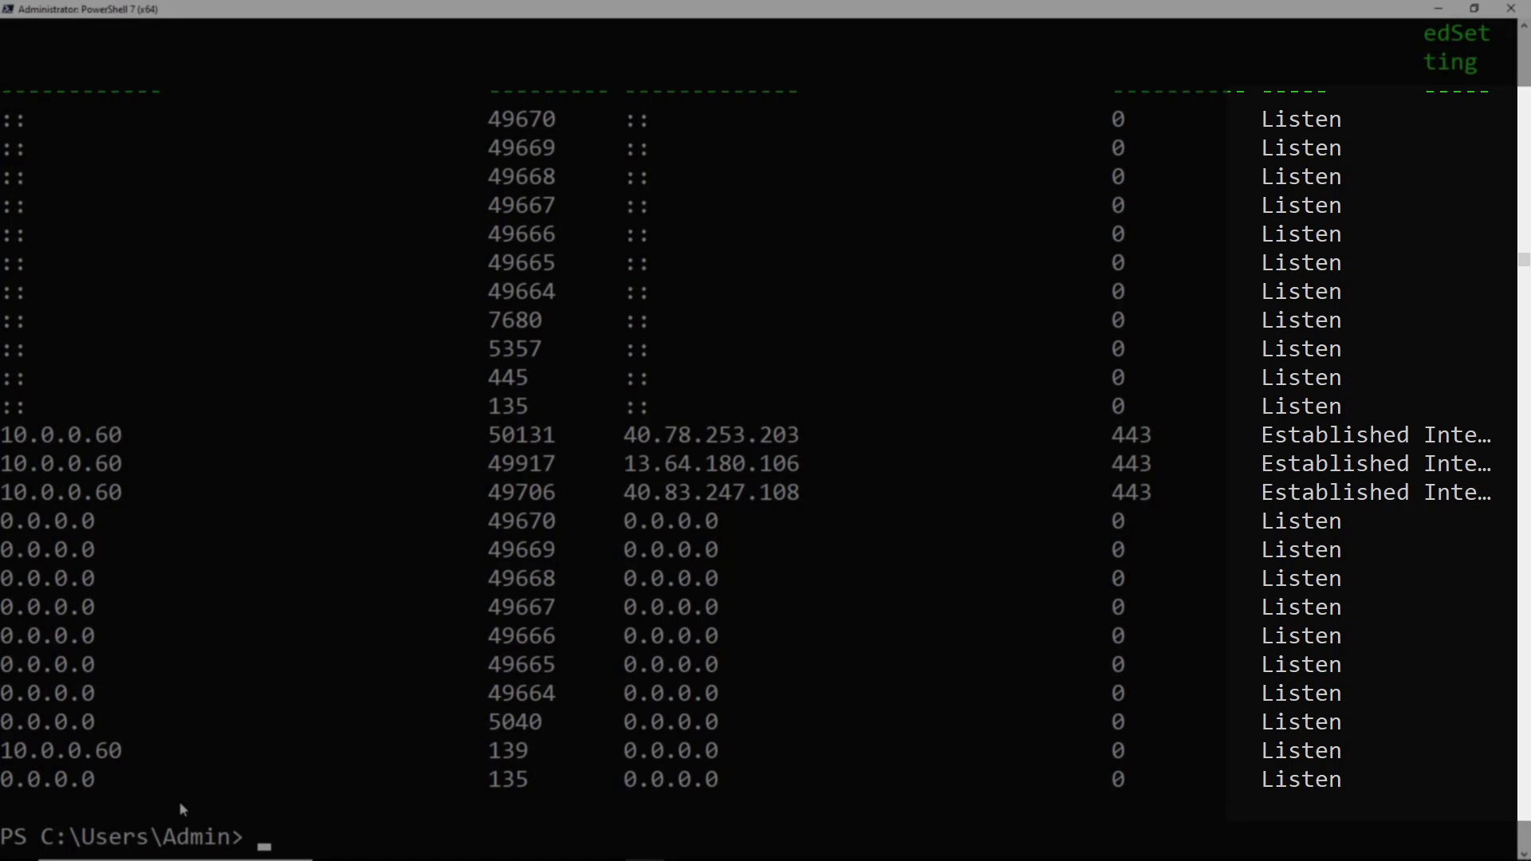
text(Get-NetTCPConnection -State Listen,Established |)
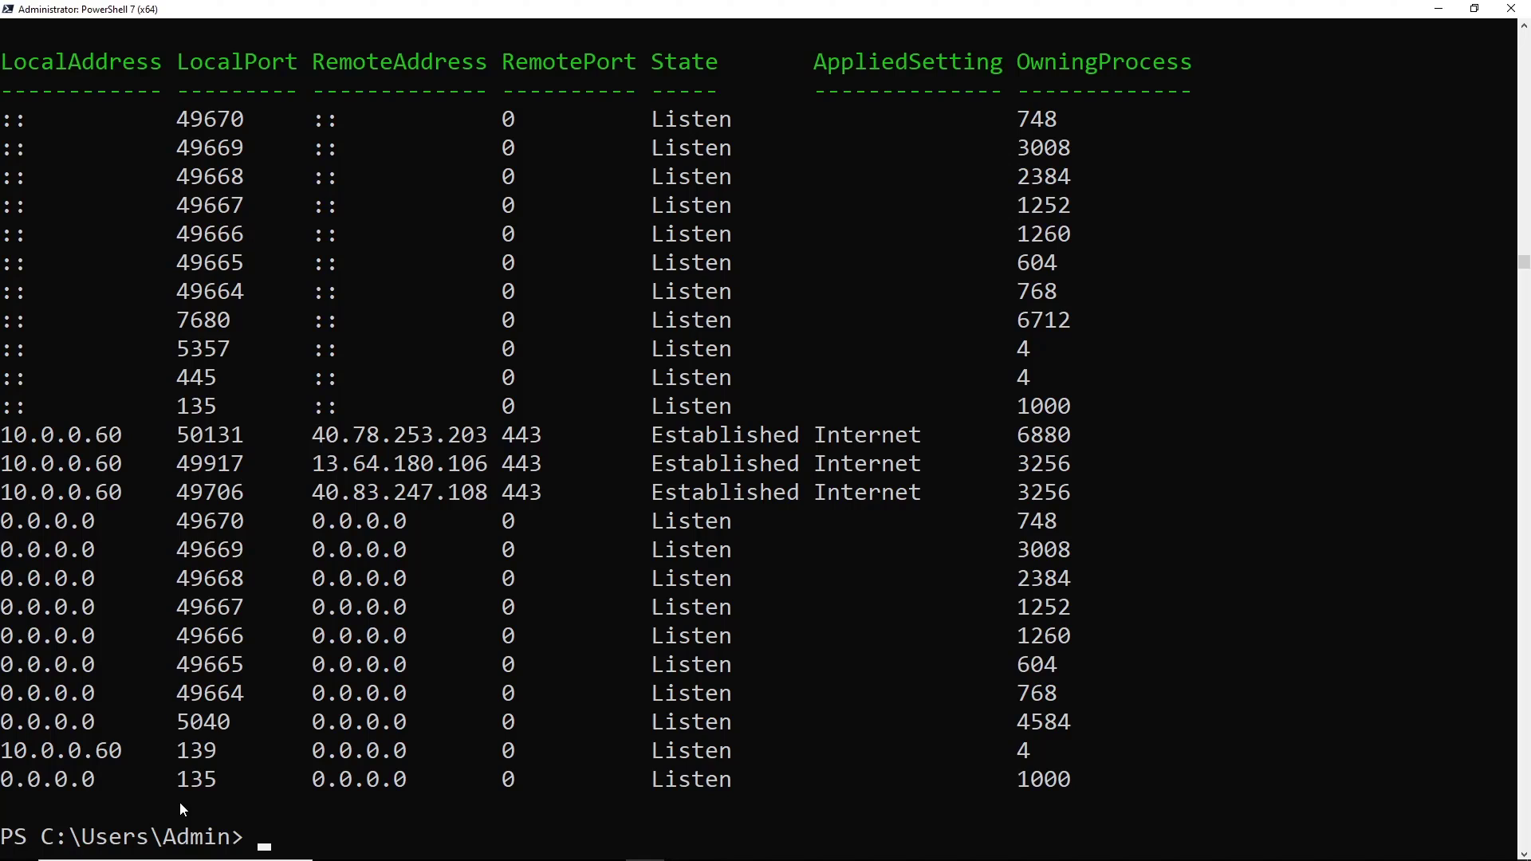
text(Get-NetTCPConnection -RemotePort 443 | ft -a)
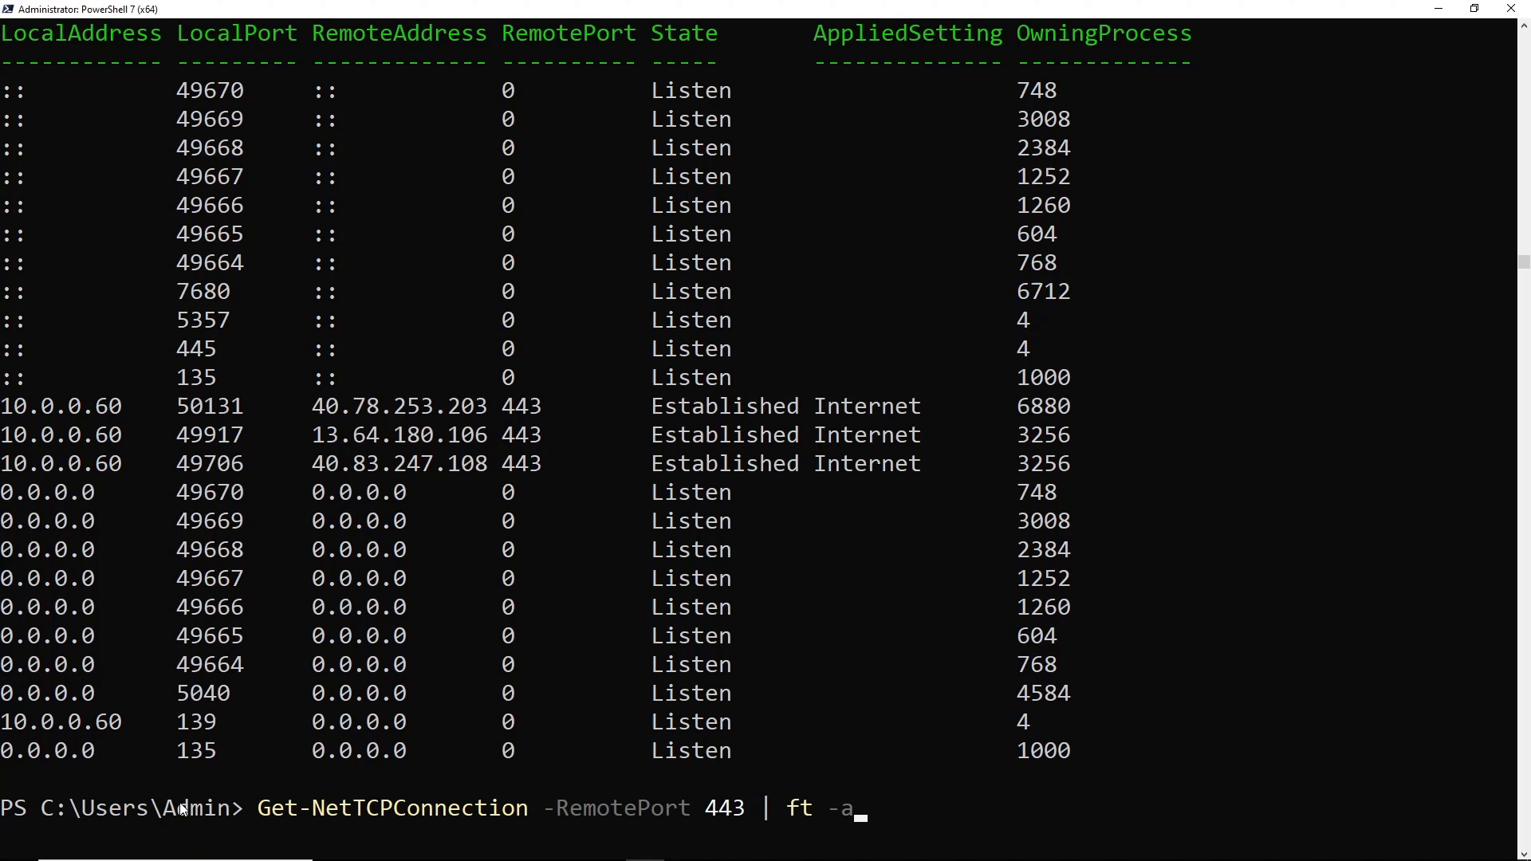